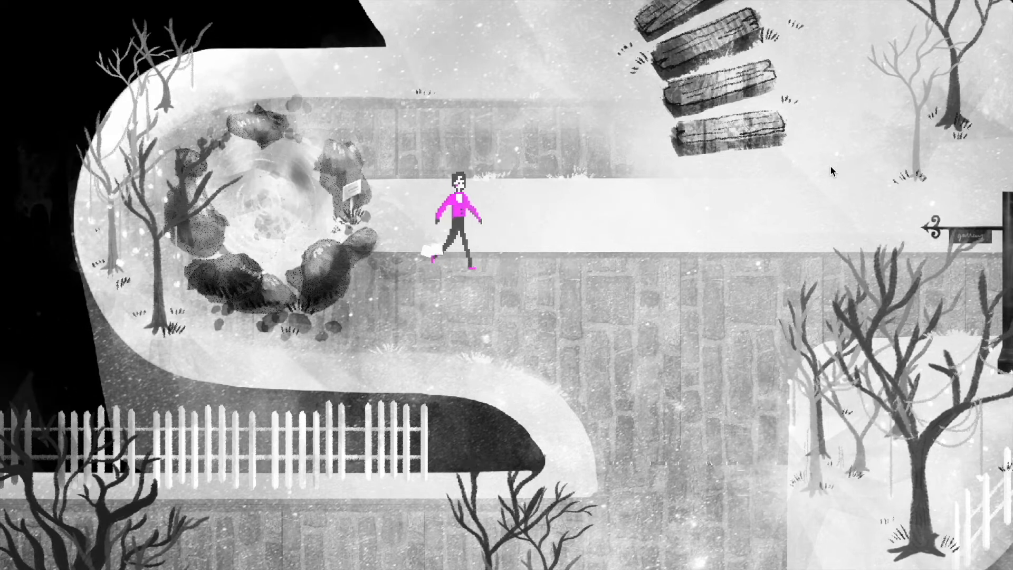
Step: Paint a pale trim line along the damask wall, a framed window with dark panes, and a shadow above it
{"action": "key", "text": "Right"}
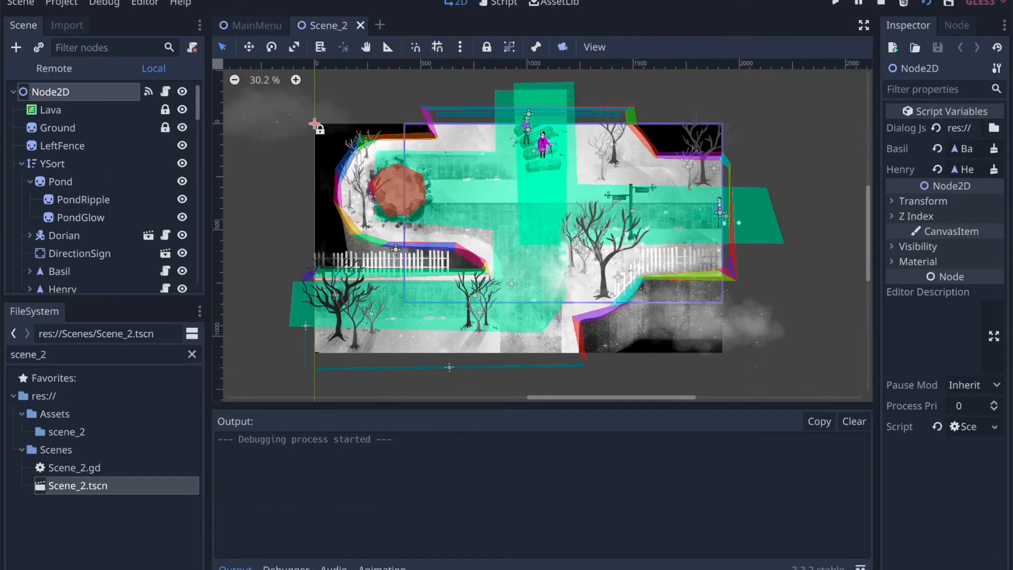
{"action": "left_click", "coordinate": [835, 4]}
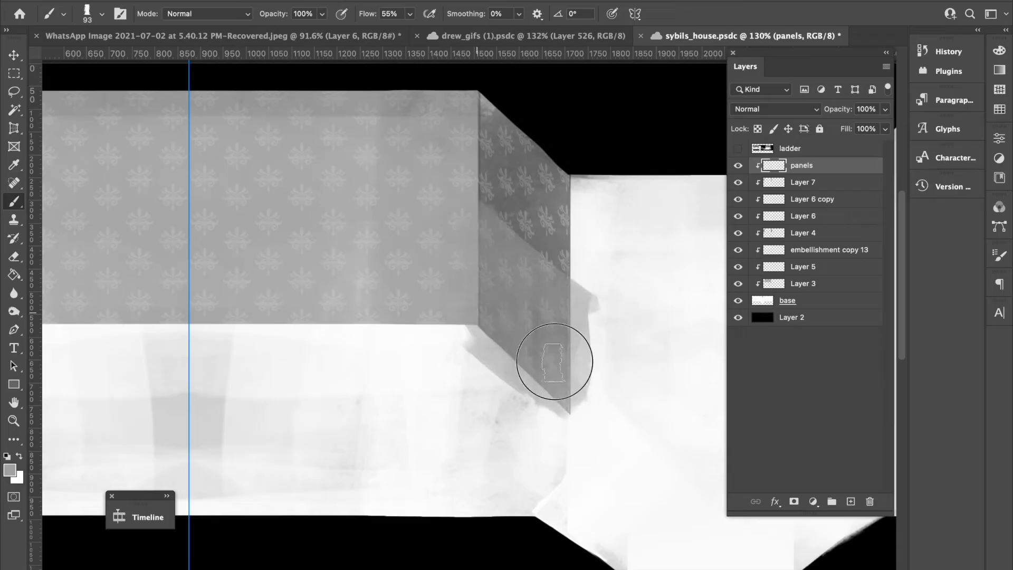
{"action": "left_click", "coordinate": [14, 257]}
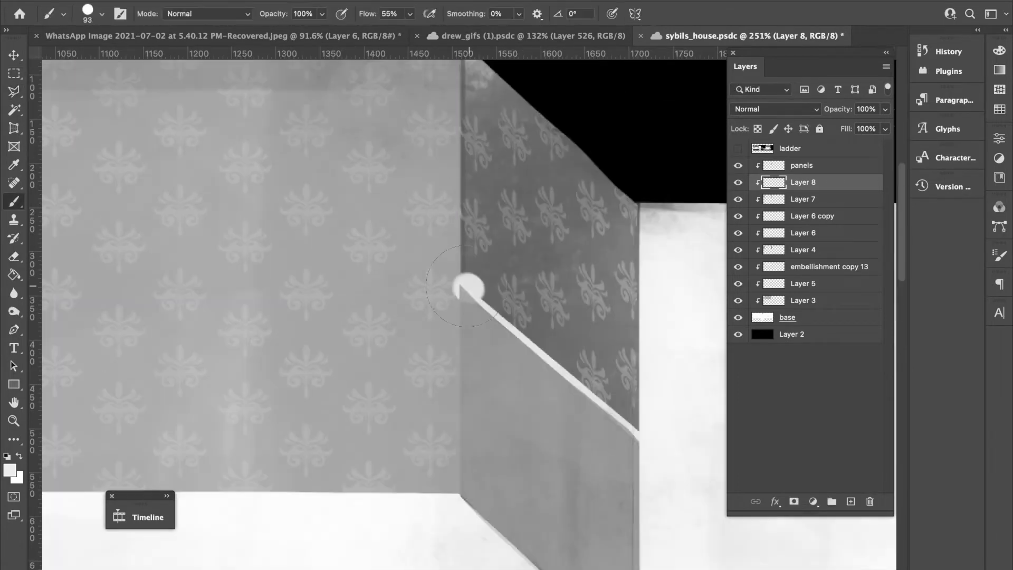
{"action": "left_click", "coordinate": [14, 256]}
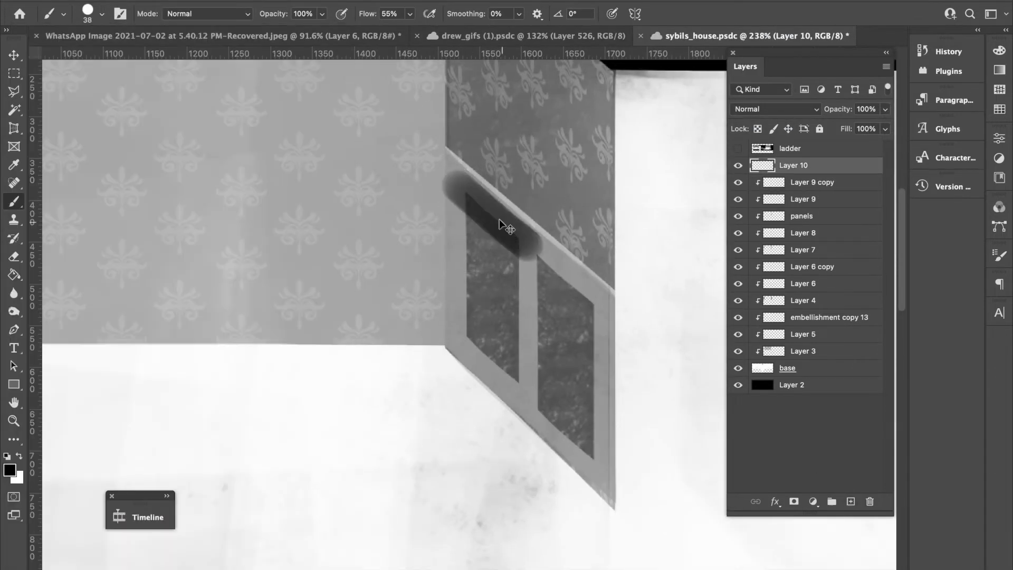
{"action": "left_click", "coordinate": [14, 256]}
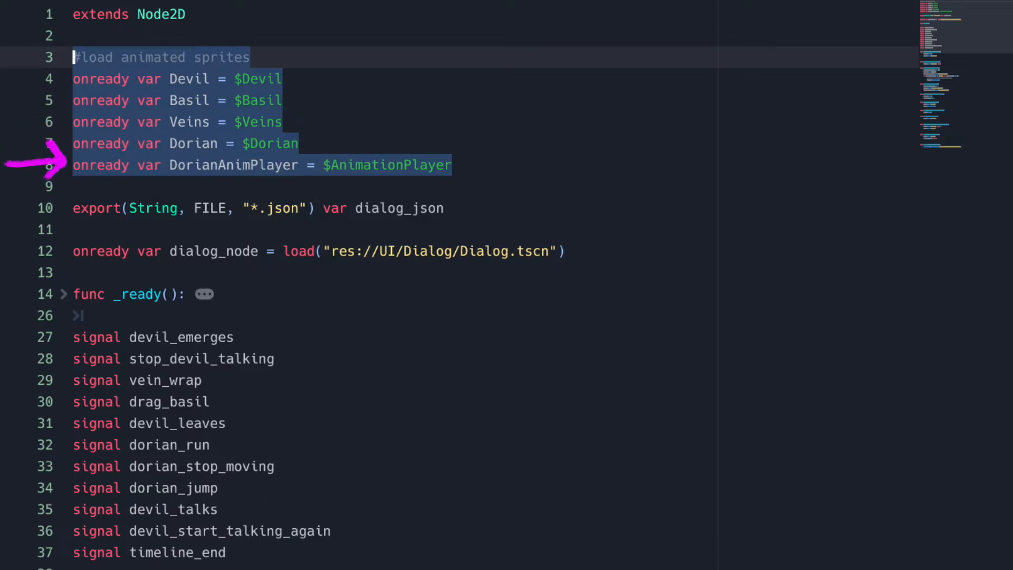
Step: Scroll the Scene_2 view with the FileSystem filtered to save_game.gd
{"action": "scroll", "scroll_direction": "down", "scroll_amount": 3}
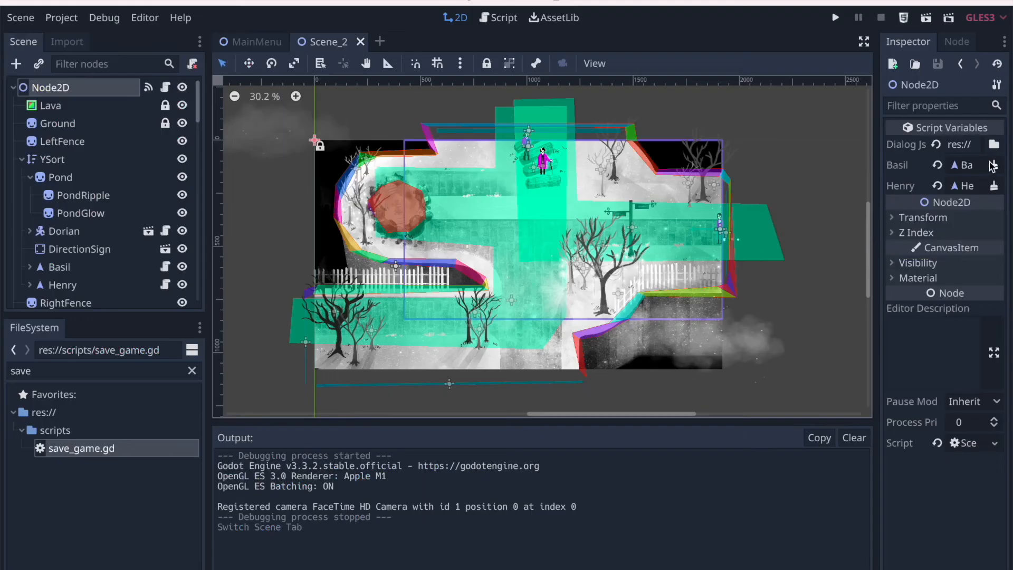
Step: Assign a node to the Basil NodePath variable through the Select a Node dialog
{"action": "left_click", "coordinate": [995, 164]}
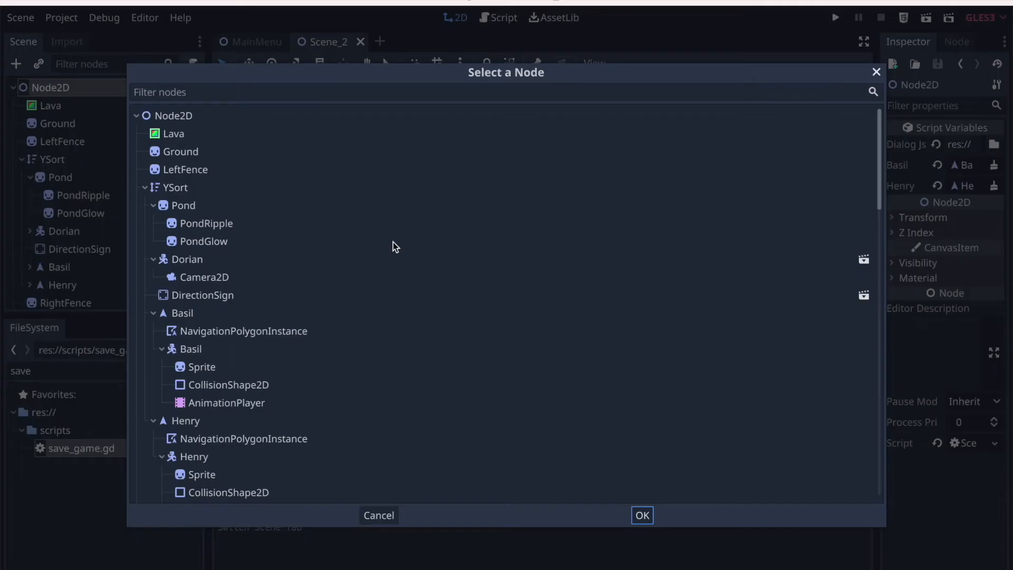
{"action": "scroll", "scroll_direction": "down", "scroll_amount": 3}
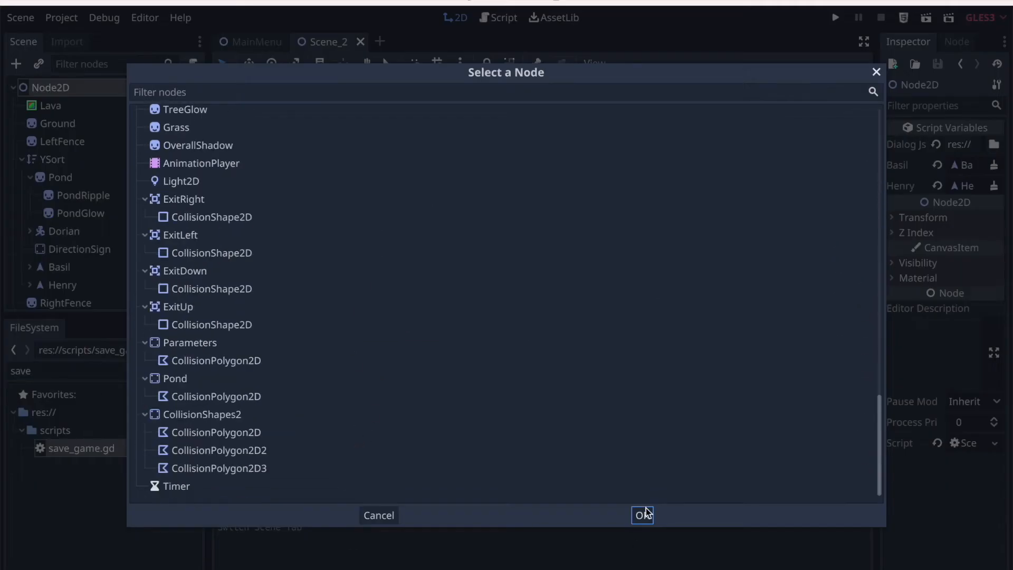
{"action": "left_click", "coordinate": [642, 515]}
{"action": "type", "text": "inventory"}
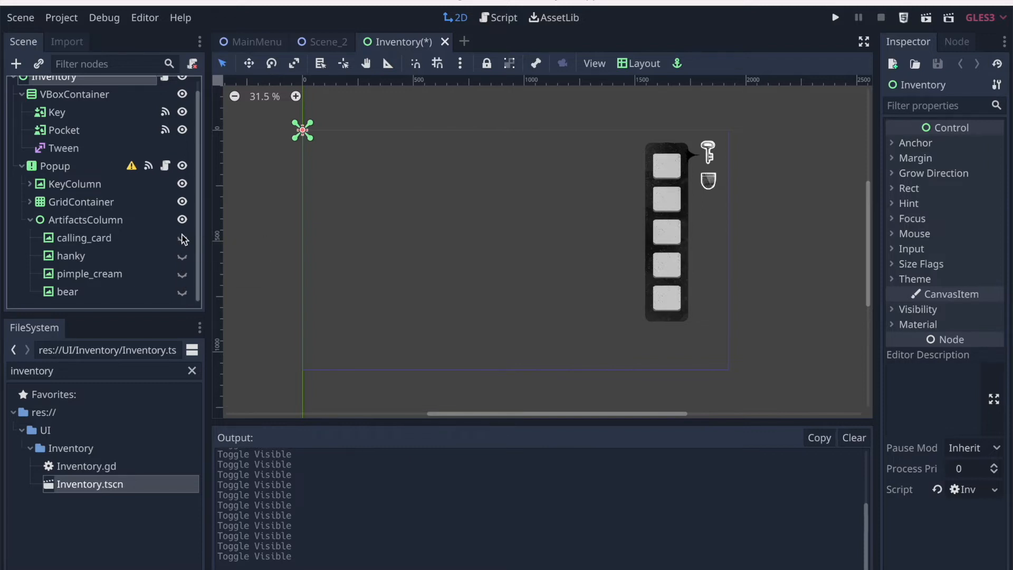
Step: Hide the calling_card artifact icon in Inventory.tscn
{"action": "left_click", "coordinate": [835, 17]}
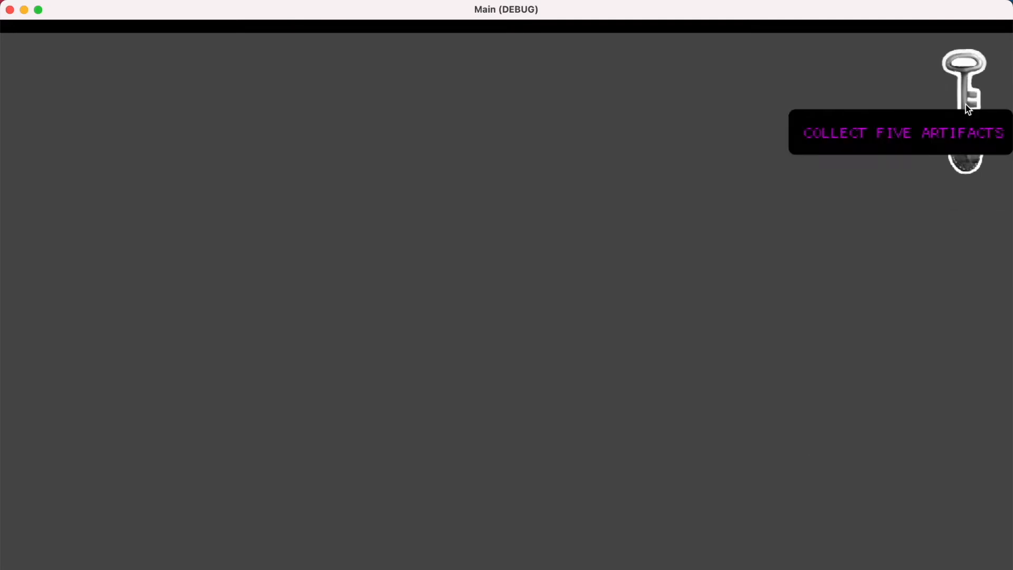
{"action": "mouse_move", "coordinate": [963, 81]}
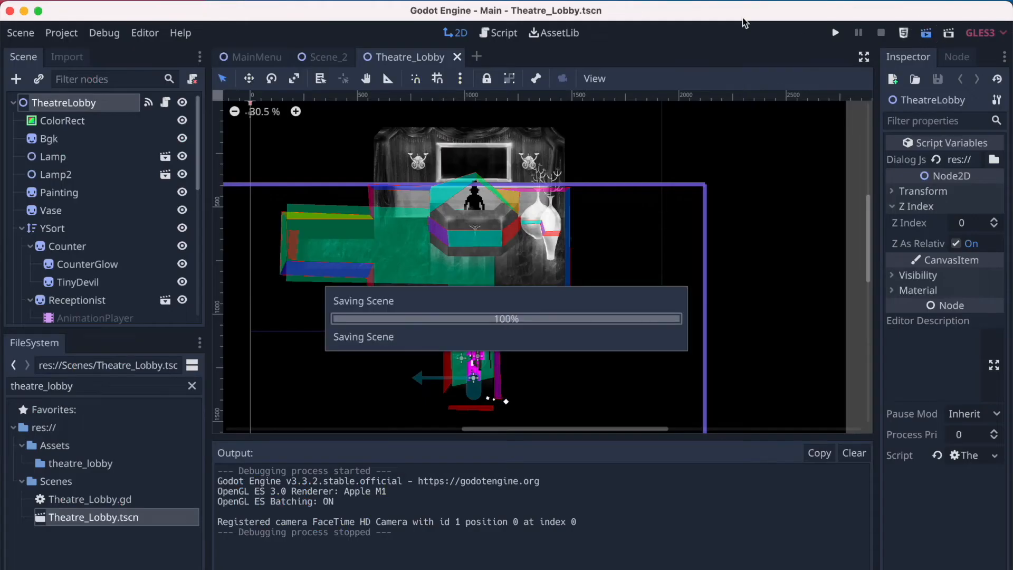
Step: Save Theatre_Lobby.tscn
{"action": "left_click", "coordinate": [834, 32]}
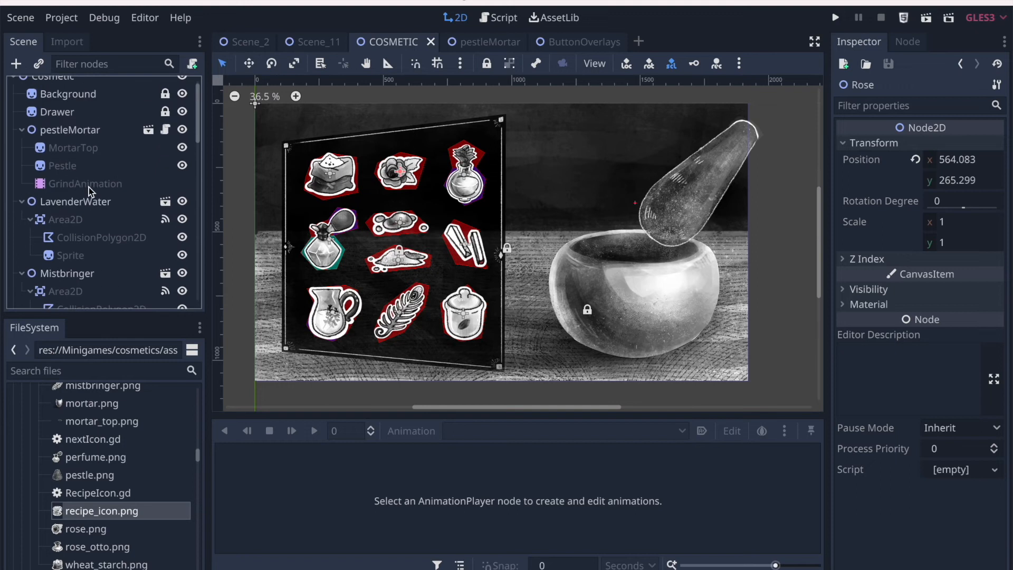
{"action": "mouse_move", "coordinate": [68, 141]}
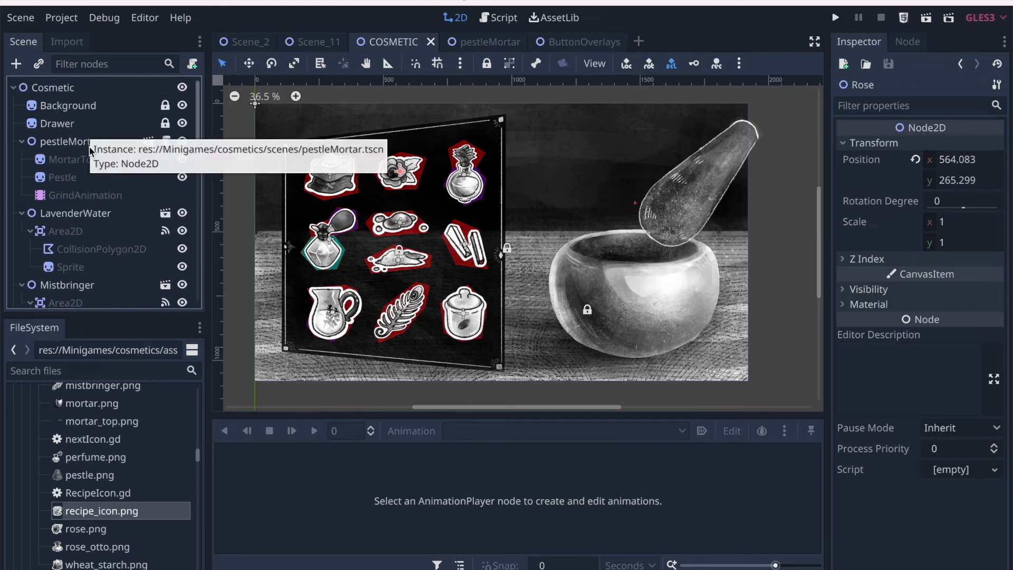
{"action": "left_click", "coordinate": [70, 141]}
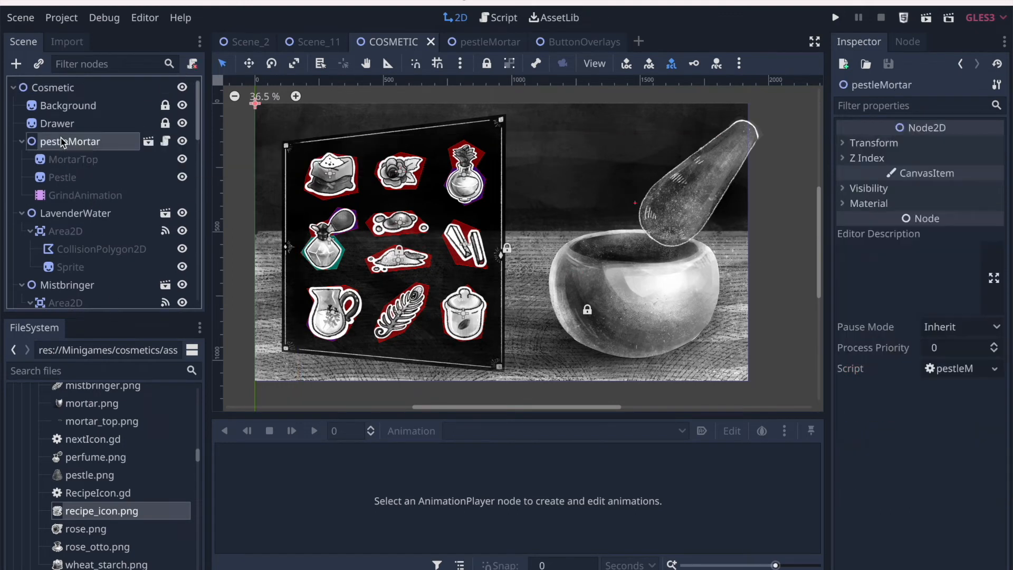
{"action": "left_click", "coordinate": [75, 213]}
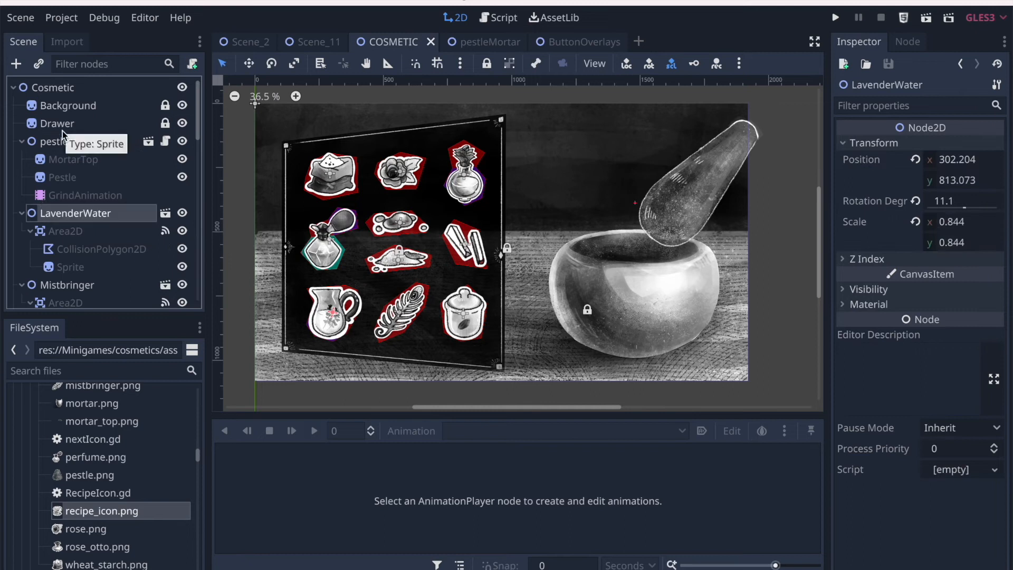
{"action": "left_click", "coordinate": [53, 87]}
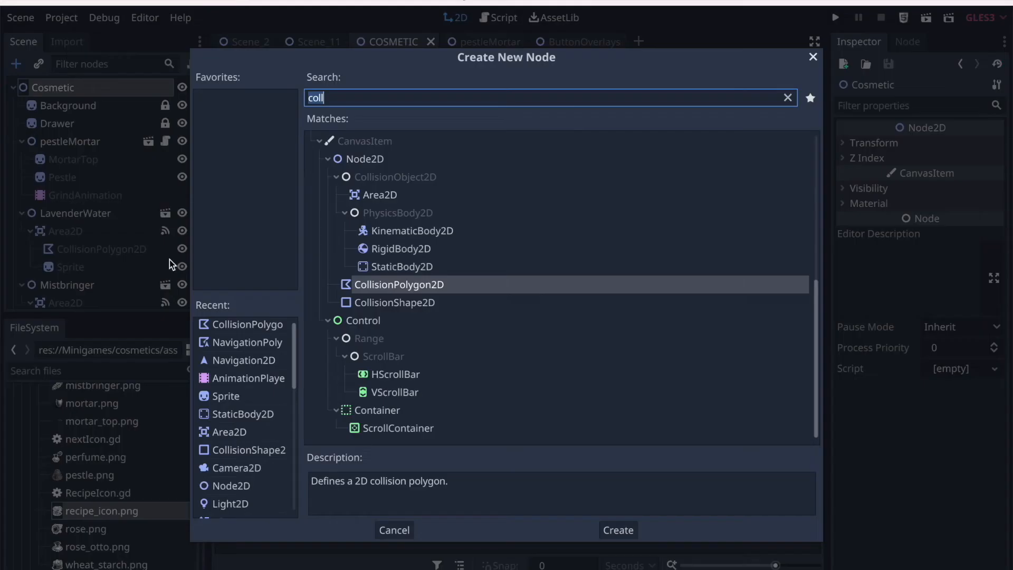
Step: Create a new Node2D and rename it Ingredients
{"action": "left_click", "coordinate": [617, 530]}
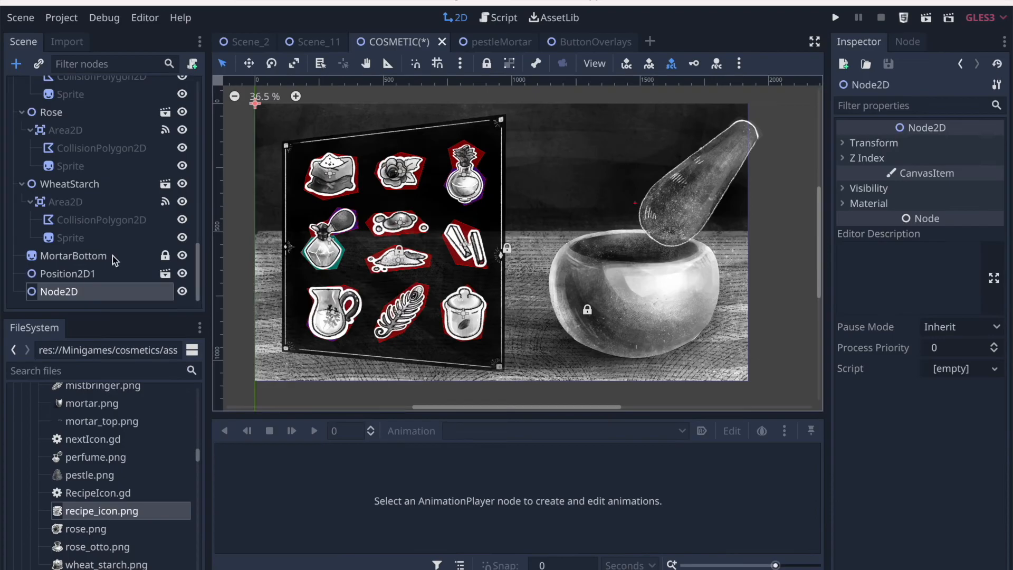
{"action": "double_click", "coordinate": [60, 291]}
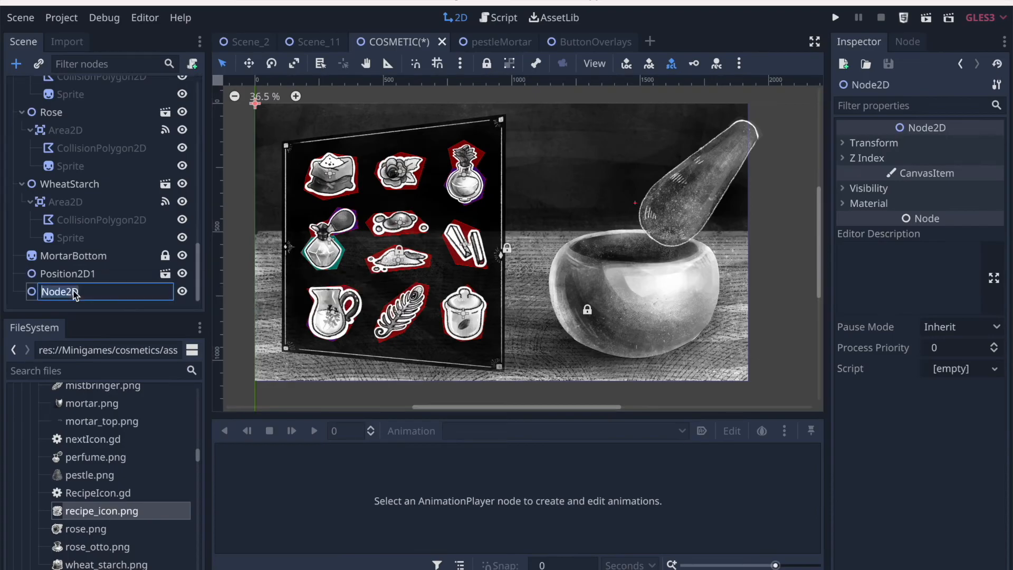
{"action": "type", "text": "Ingredients"}
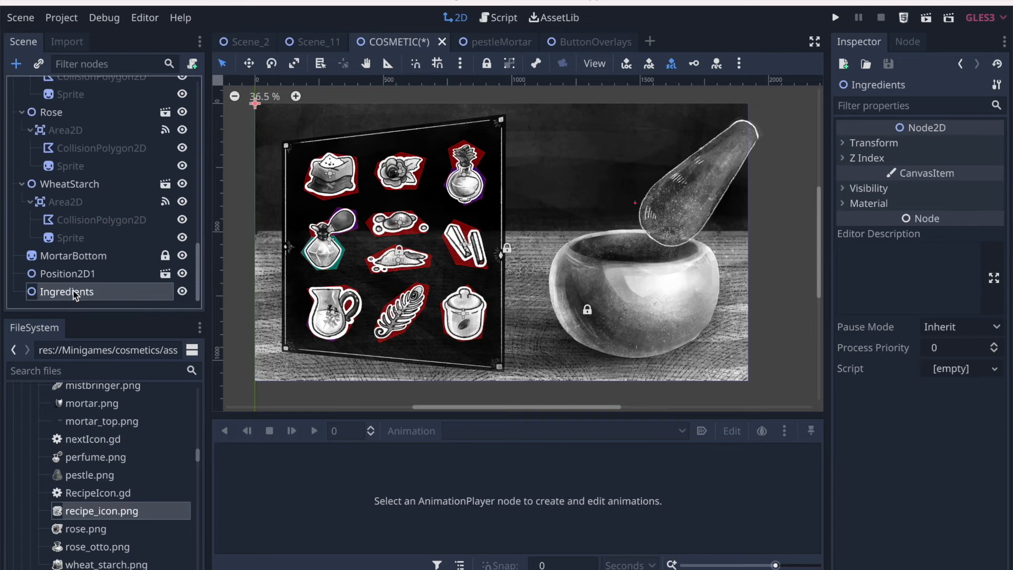
Step: Select LavenderWater and its Area2D, then bring up its context menu
{"action": "scroll", "scroll_direction": "up", "scroll_amount": 3}
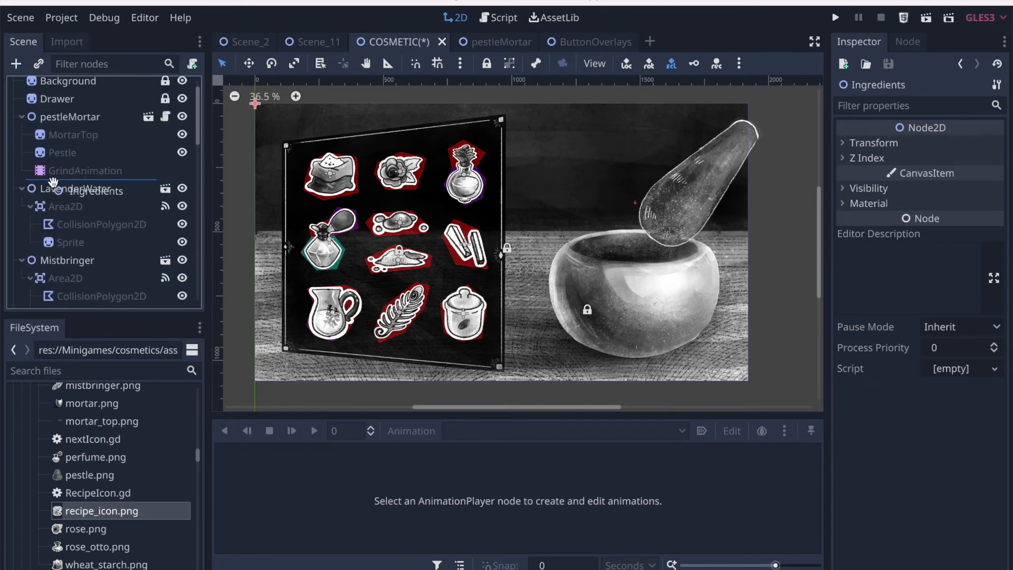
{"action": "left_click", "coordinate": [76, 206]}
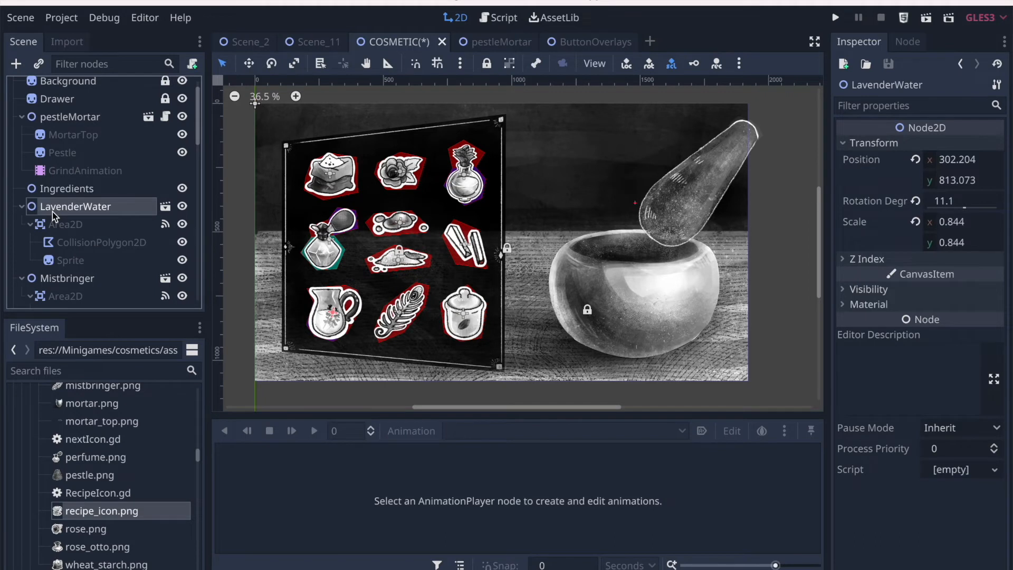
{"action": "mouse_move", "coordinate": [97, 224]}
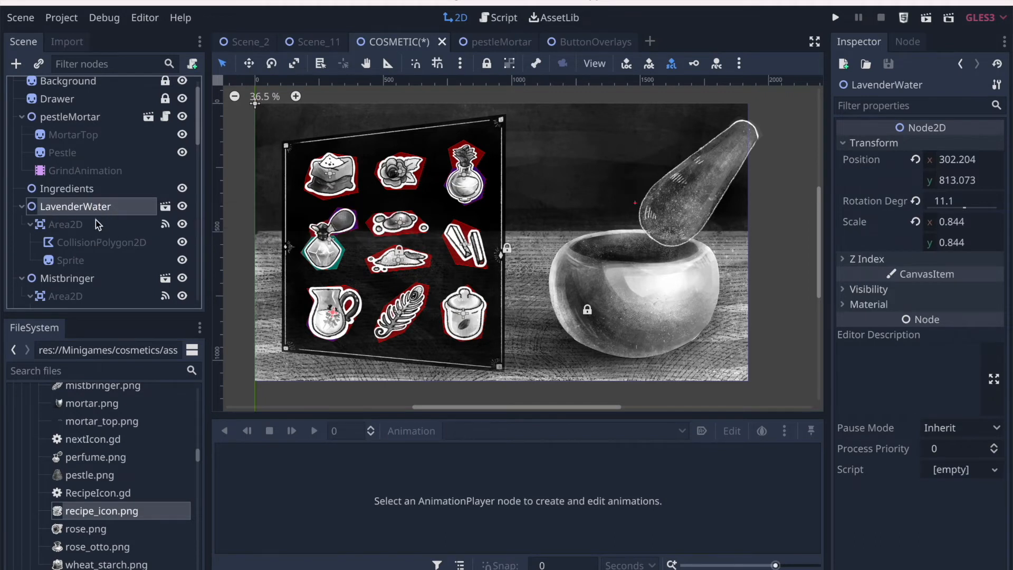
{"action": "left_click", "coordinate": [65, 224]}
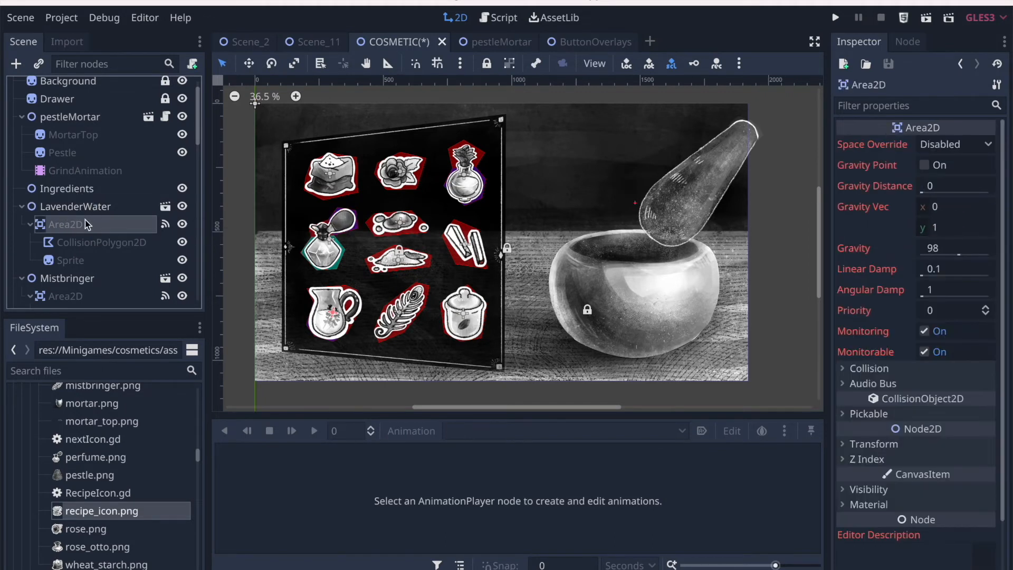
{"action": "right_click", "coordinate": [75, 207]}
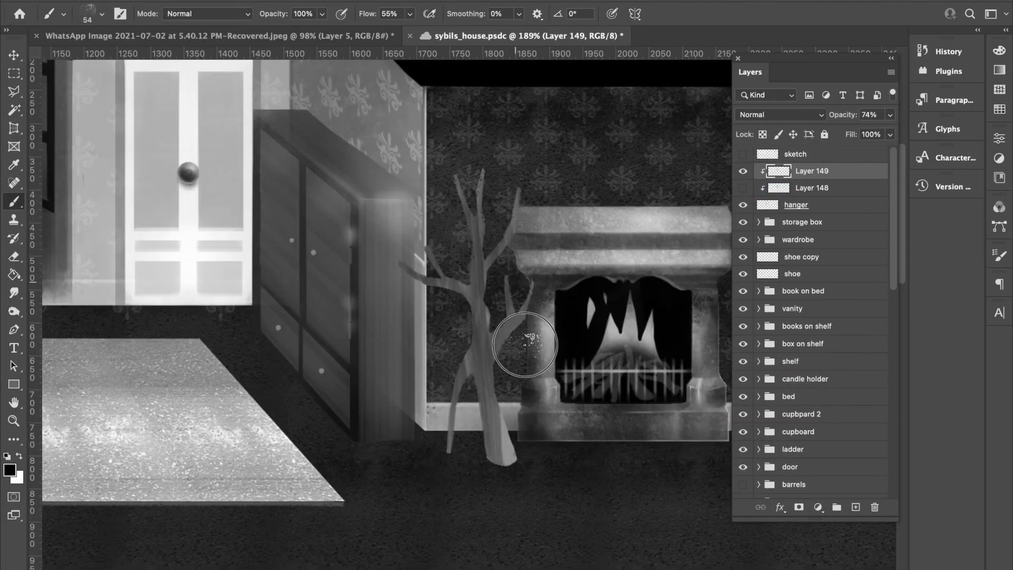
Step: Brush shading and streaky bark strokes over the tree coat hanger beside the fireplace
{"action": "left_click", "coordinate": [102, 13]}
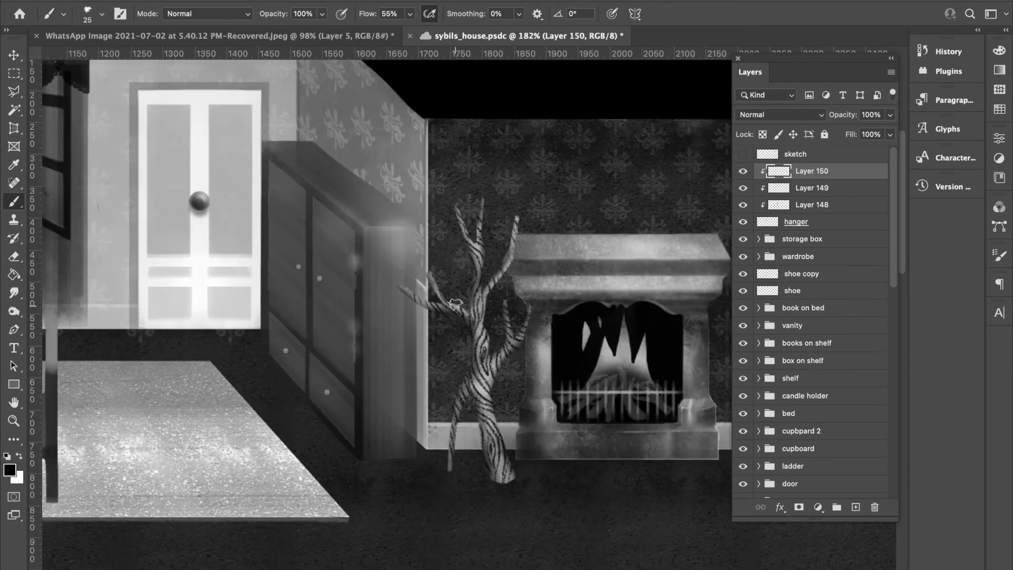
{"action": "left_click", "coordinate": [779, 114]}
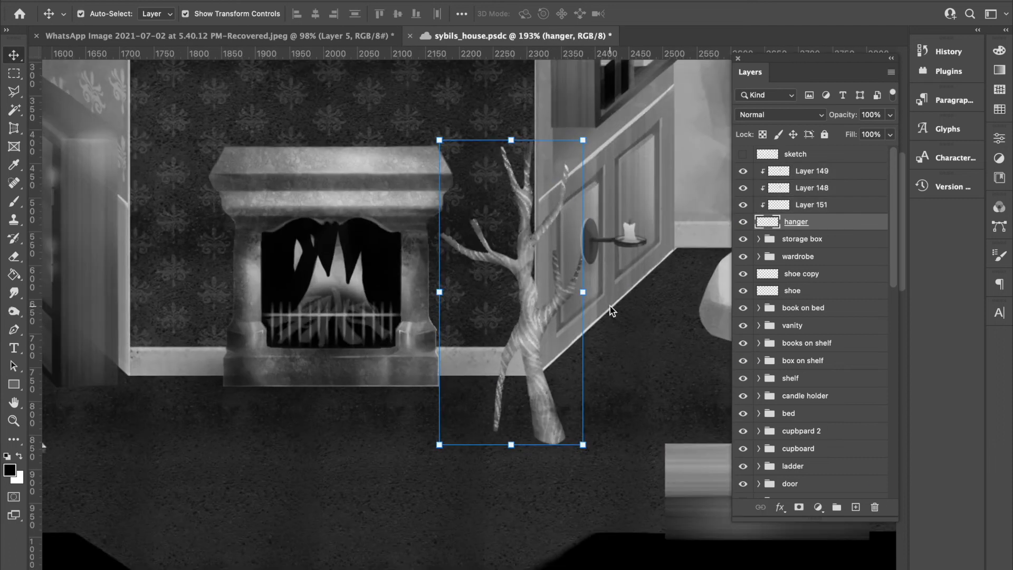
Step: On a new bag layer, paint a black bag and rings, then reposition the dark hat
{"action": "left_click", "coordinate": [811, 187]}
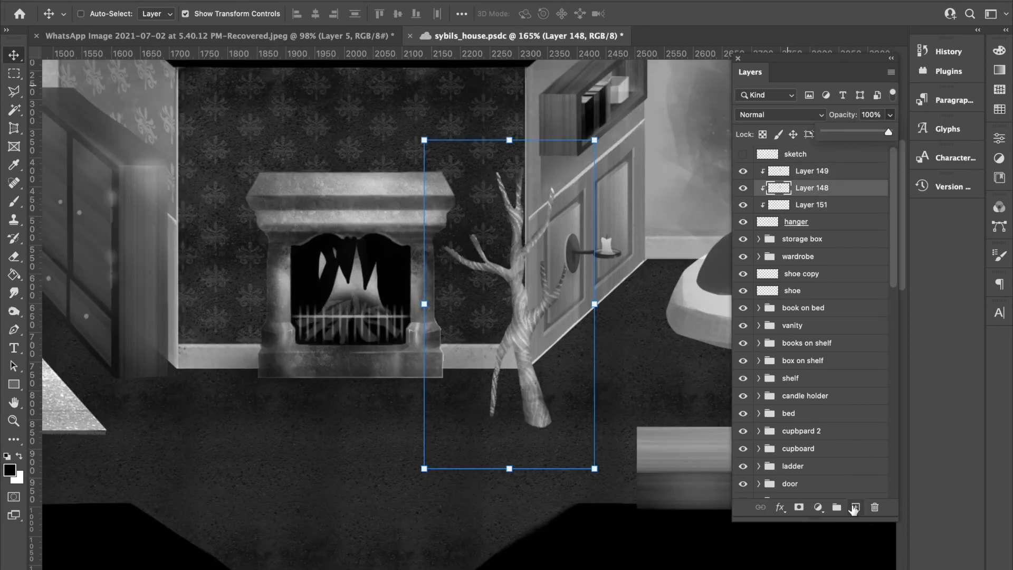
{"action": "left_click", "coordinate": [854, 506]}
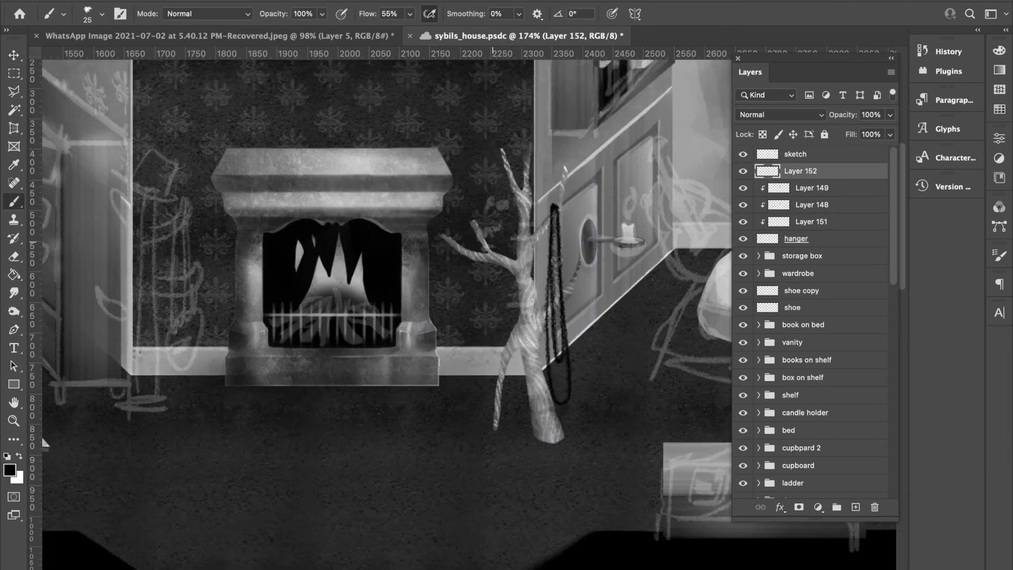
{"action": "left_click", "coordinate": [106, 13]}
{"action": "type", "text": "bag"}
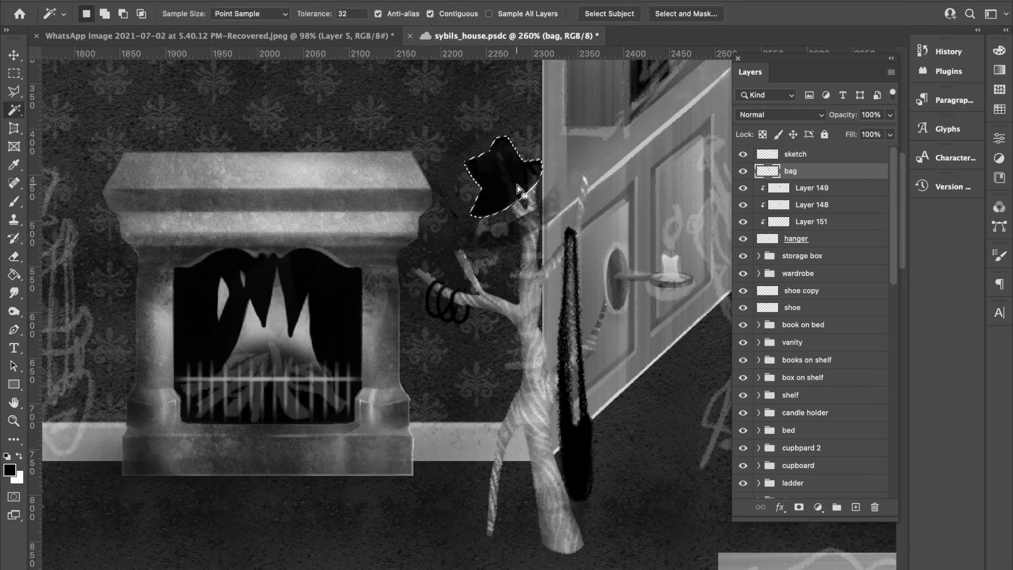
{"action": "left_click", "coordinate": [13, 55]}
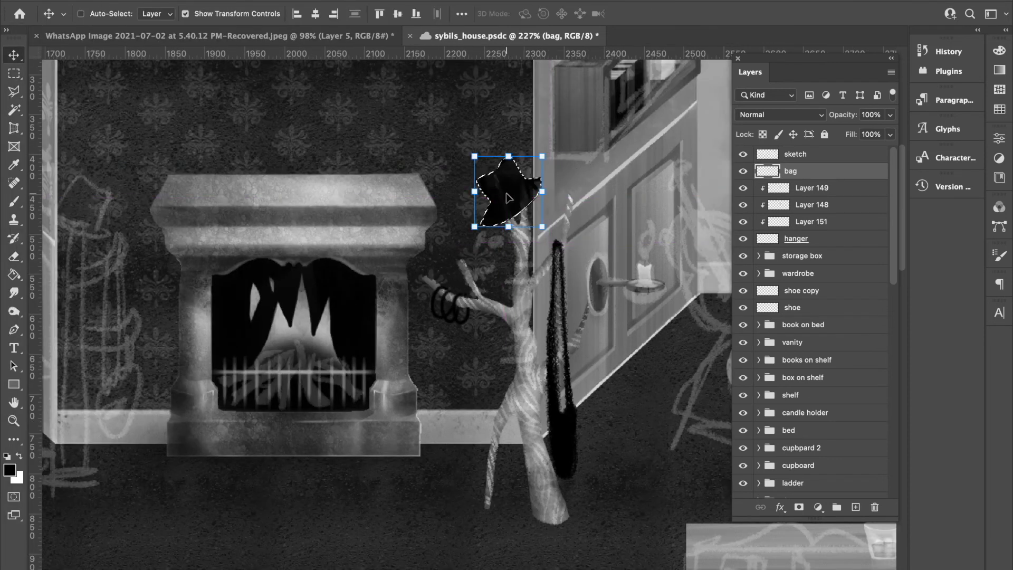